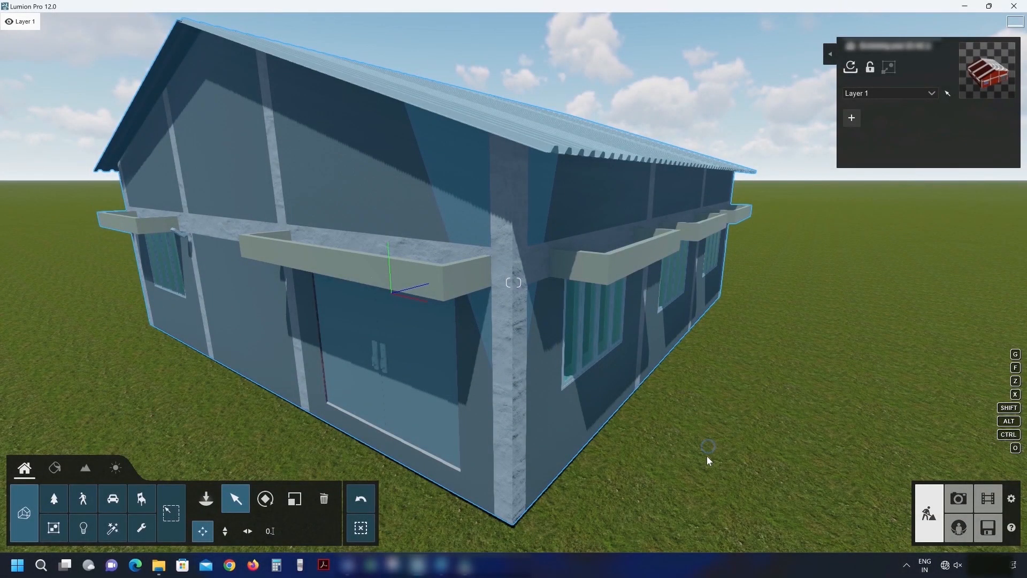
Select the house, edit the exterior wall material and bring up the Colorization colour chooser.
{"action": "left_click", "coordinate": [492, 209]}
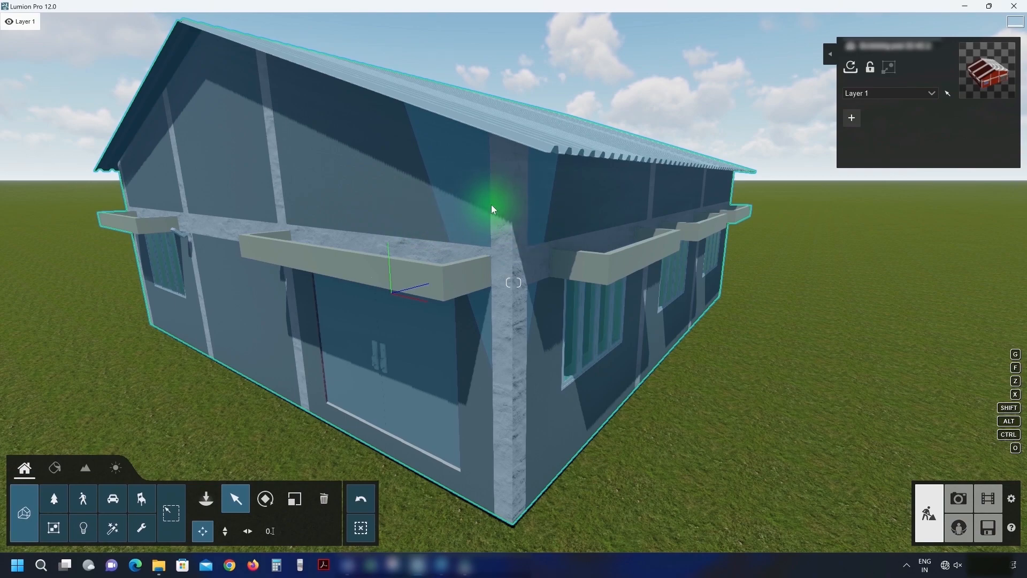
{"action": "left_click", "coordinate": [55, 468]}
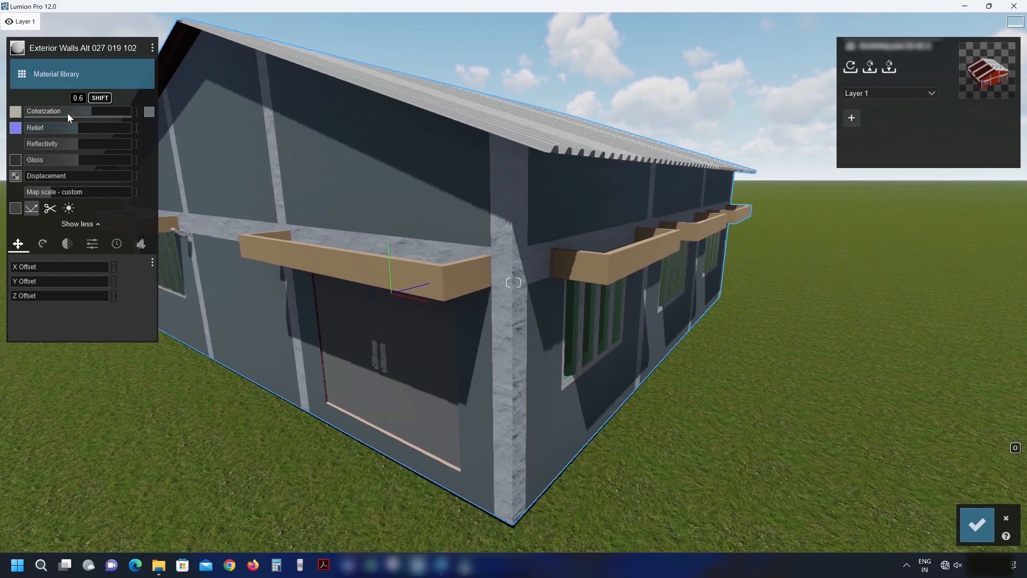
{"action": "left_click", "coordinate": [148, 111]}
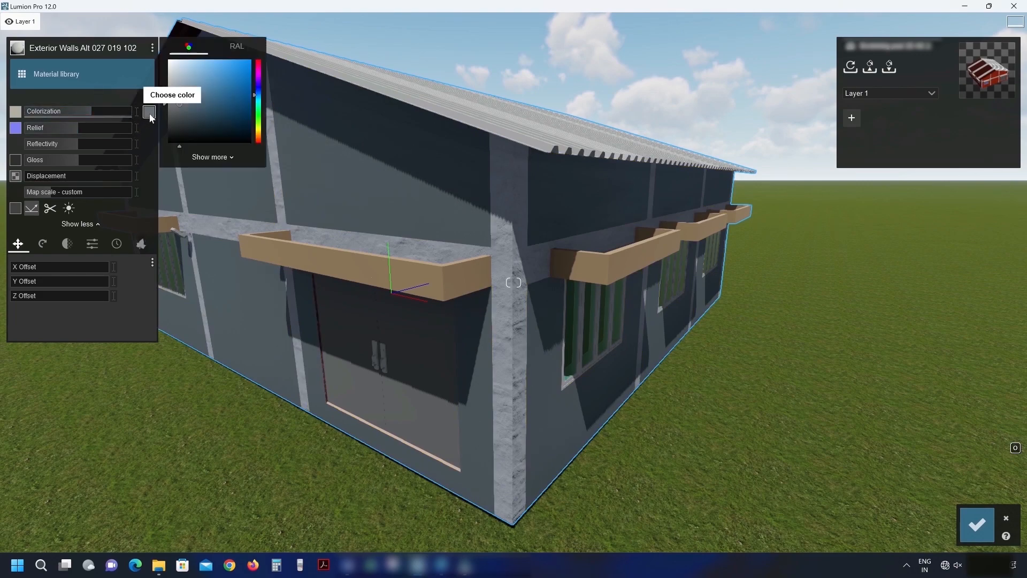
{"action": "left_click", "coordinate": [211, 157]}
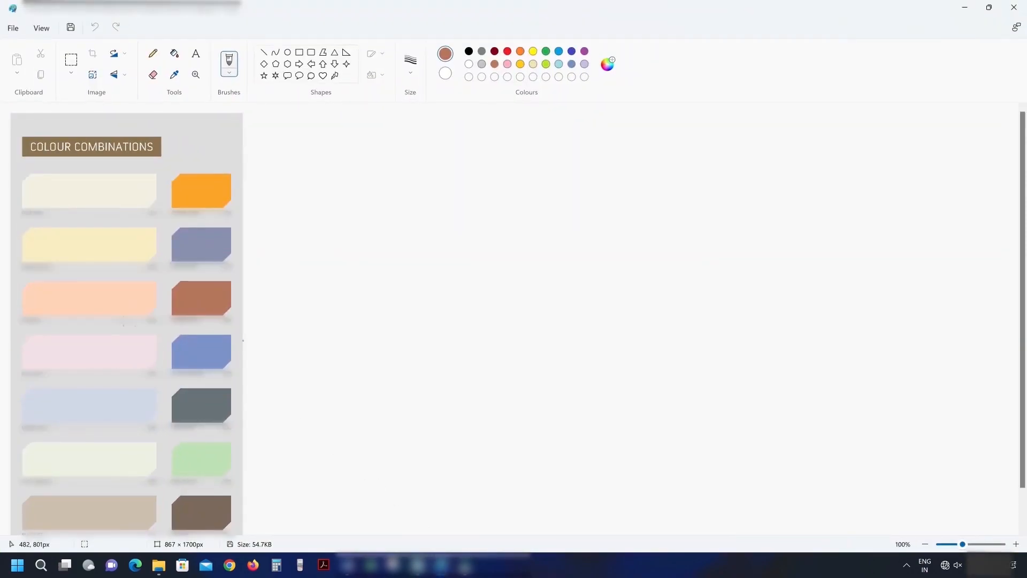
{"action": "mouse_move", "coordinate": [193, 302]}
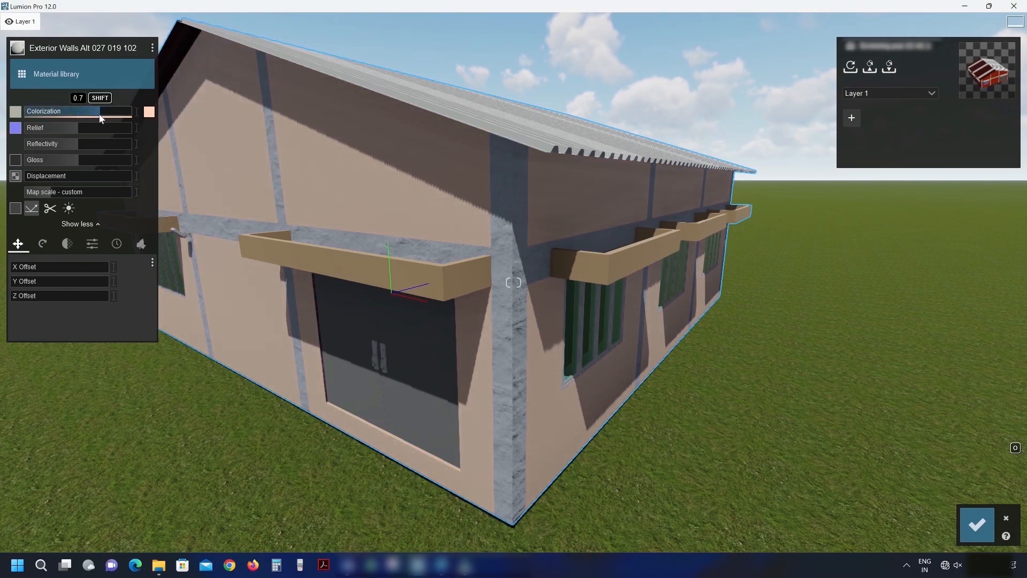
{"action": "mouse_move", "coordinate": [977, 525]}
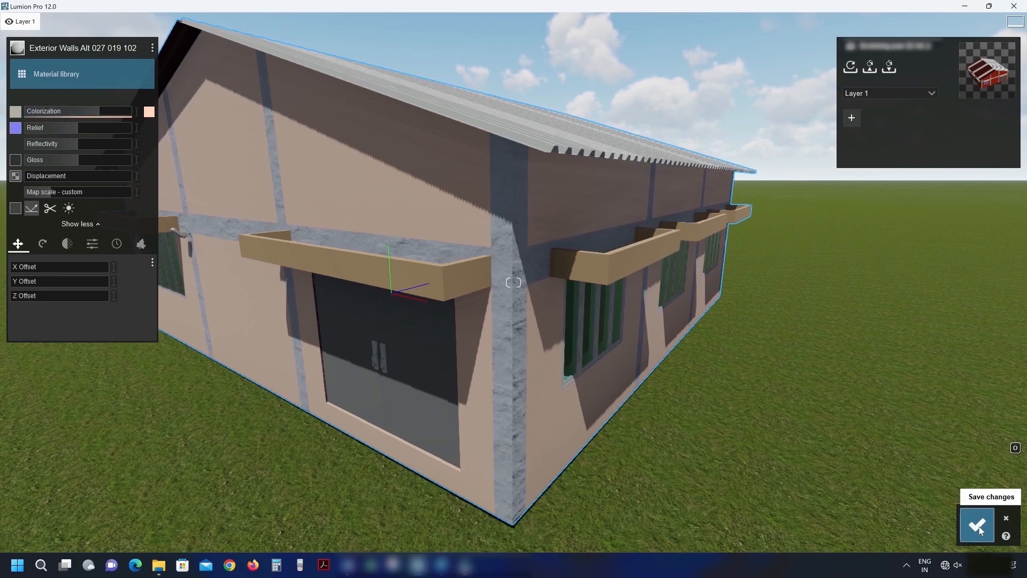
Save the beige exterior wall tint with the Colorization slider at 0.7.
{"action": "left_click", "coordinate": [977, 524]}
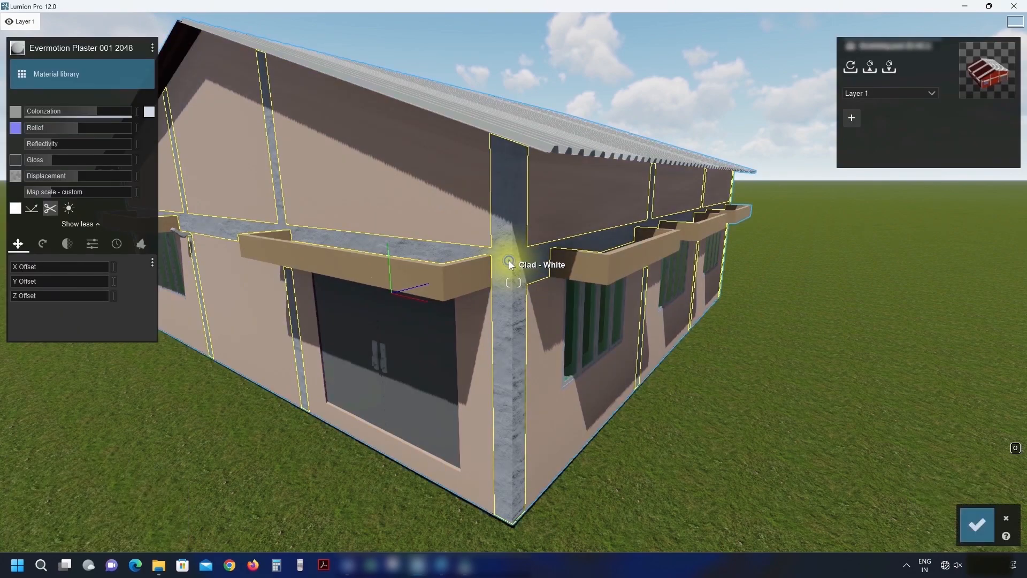
{"action": "mouse_move", "coordinate": [509, 265]}
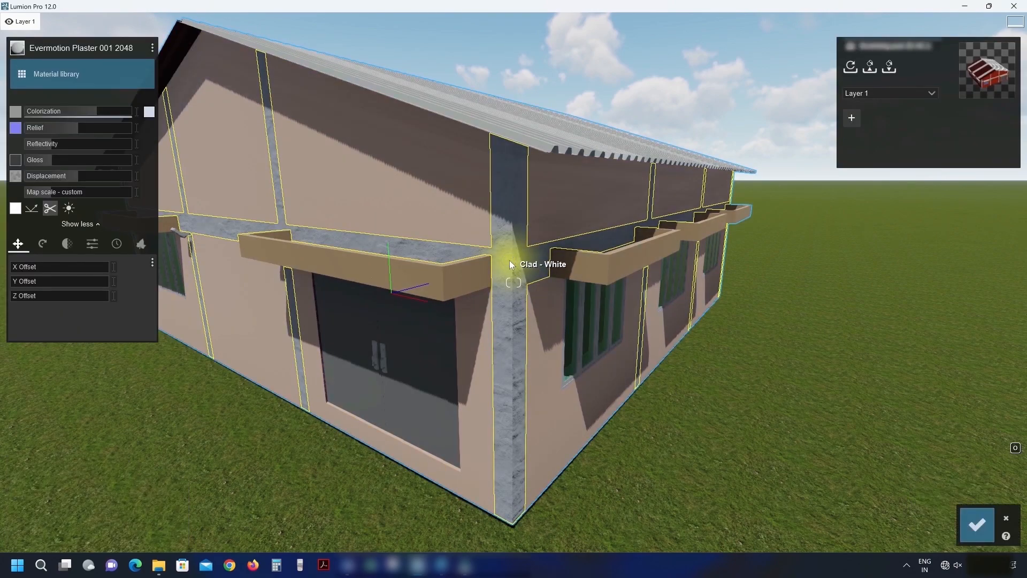
Tint the white cladding trim strips brown via exact RGB values and save the material change.
{"action": "left_click", "coordinate": [148, 112]}
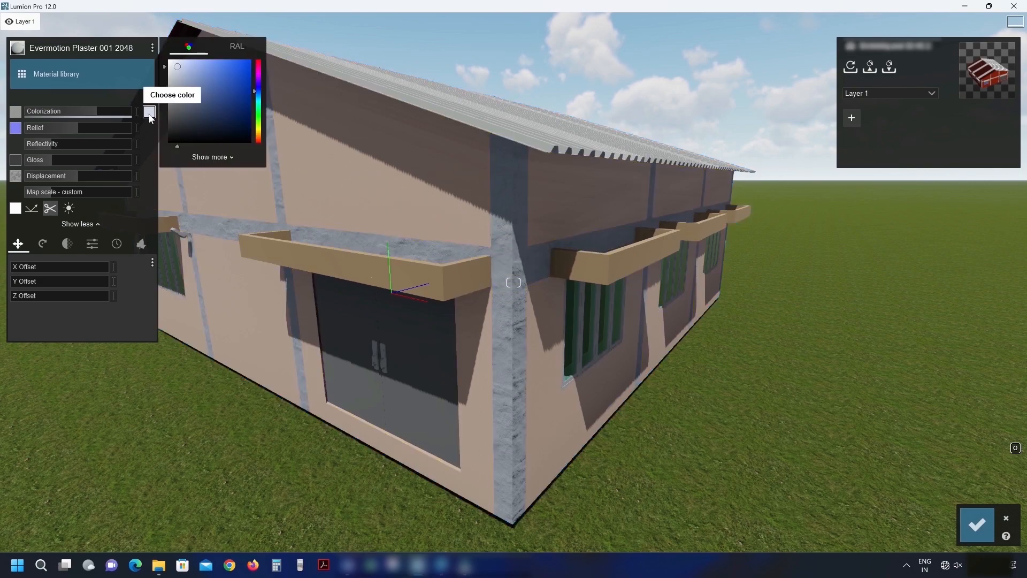
{"action": "left_click", "coordinate": [210, 156]}
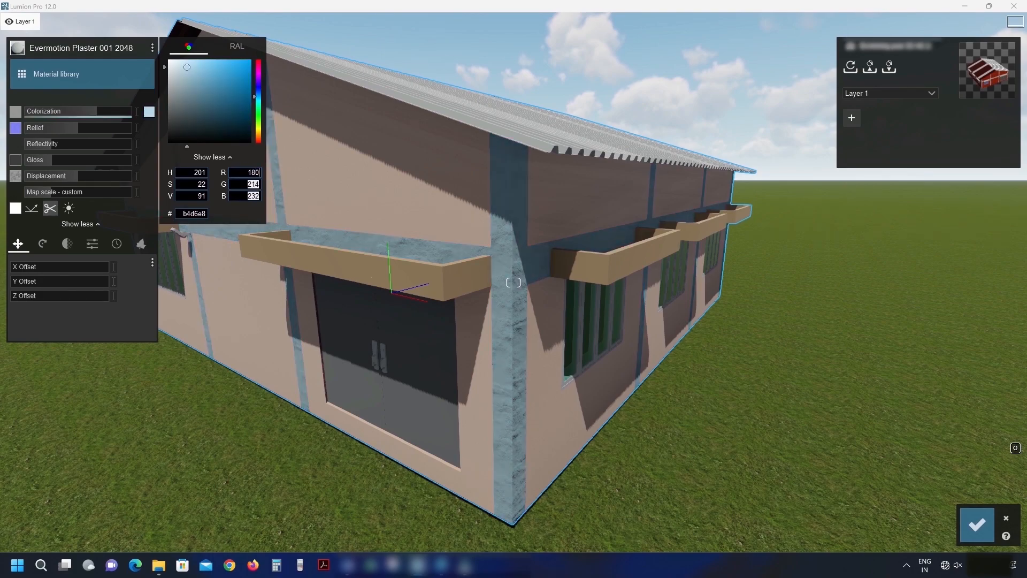
{"action": "left_click", "coordinate": [209, 83]}
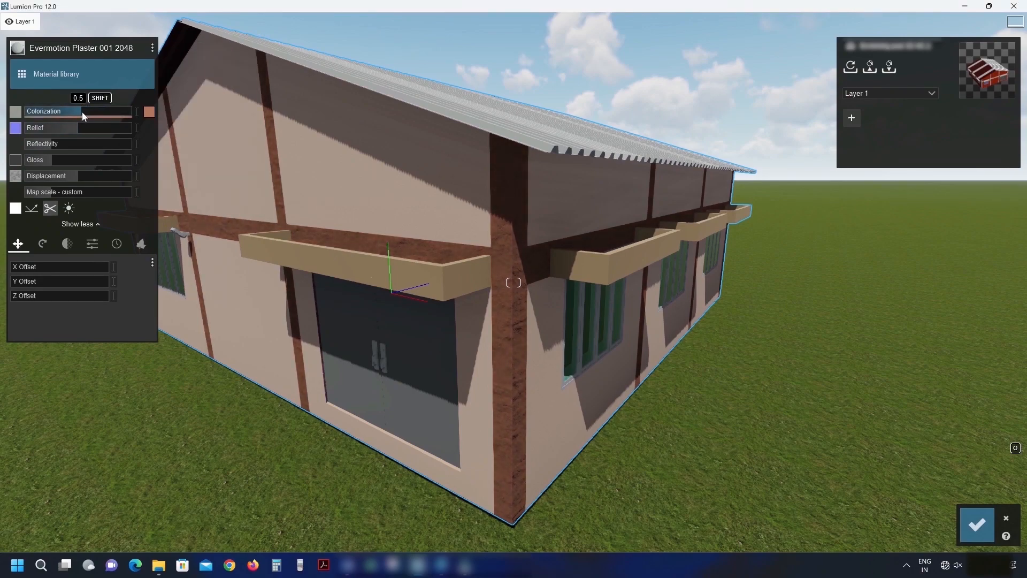
{"action": "left_click", "coordinate": [976, 524]}
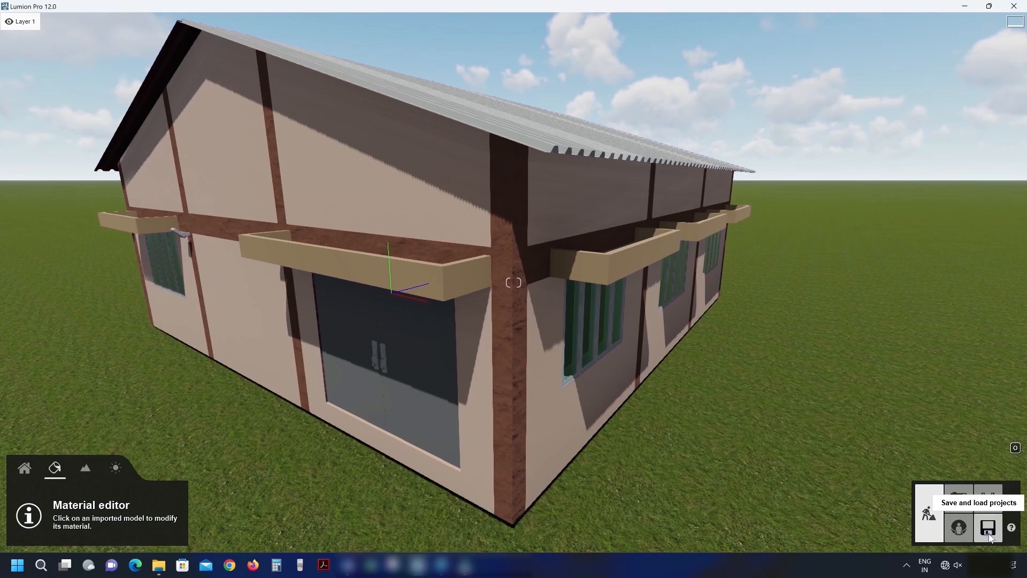